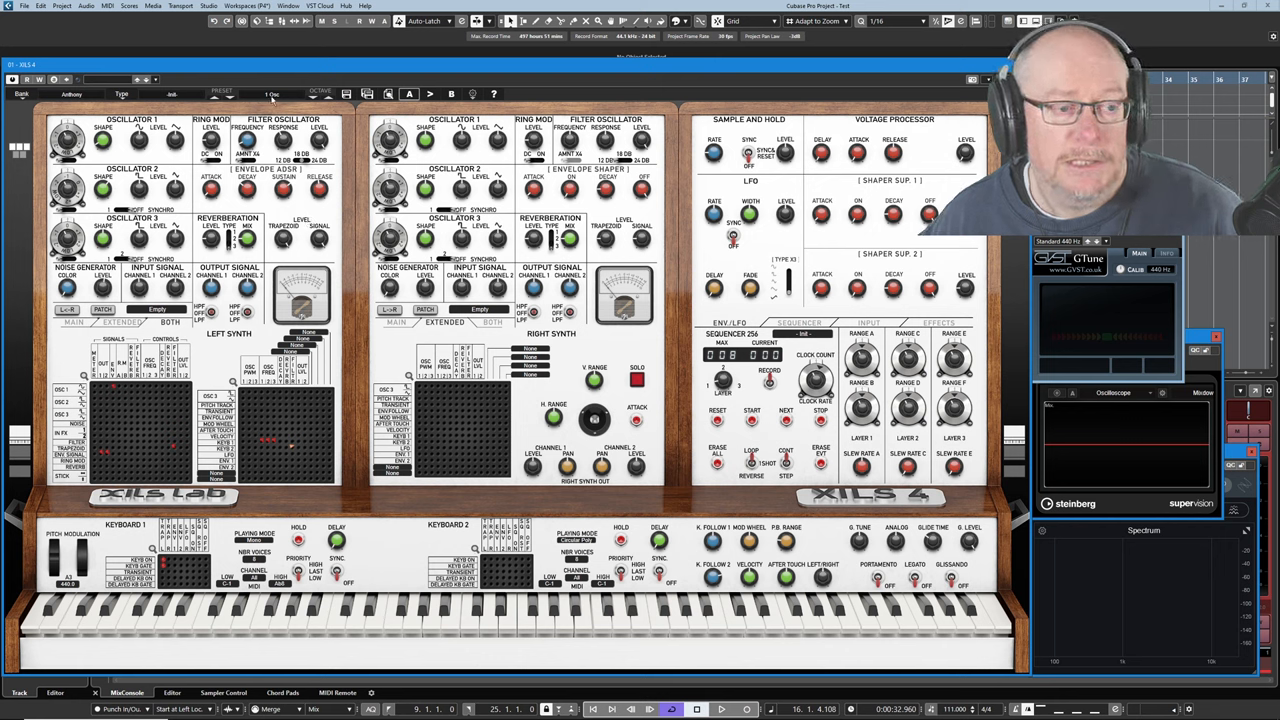
# Pin Shaper Sup. 1 to the KEYB GATE row in the Keyboard 1 trigger matrix, then close it.
pyautogui.click(290, 94)
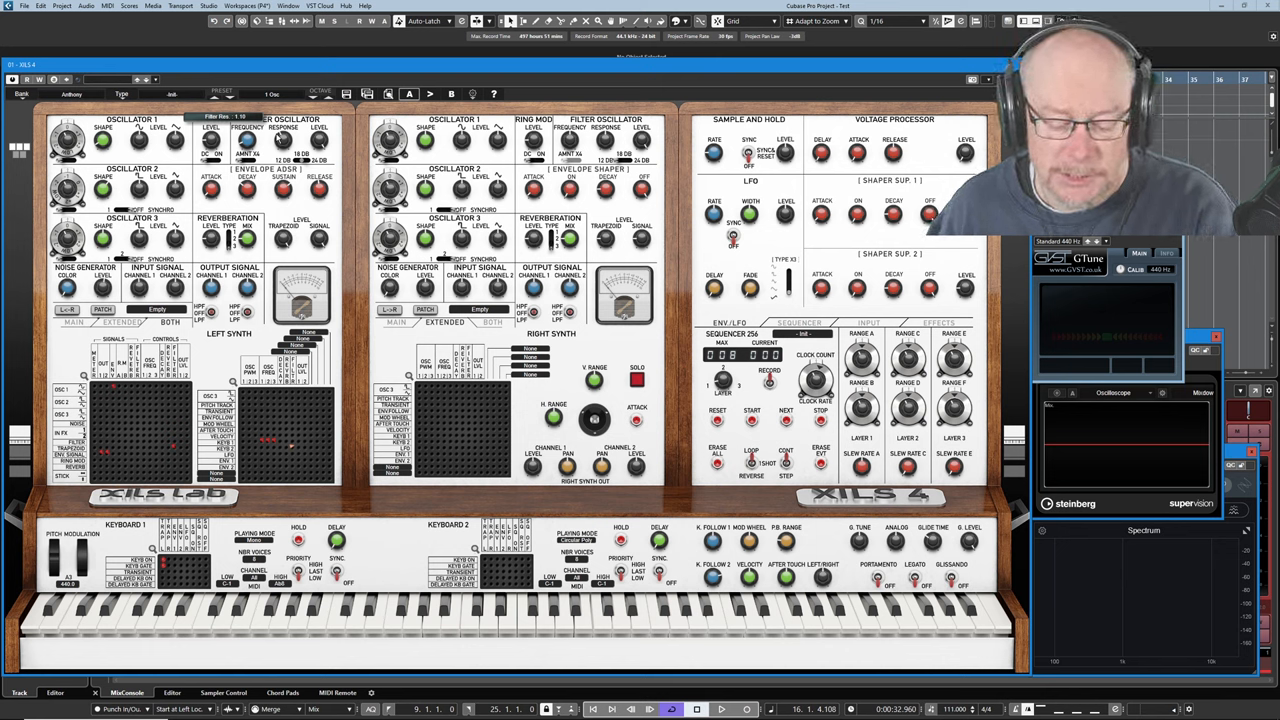
pyautogui.click(335, 625)
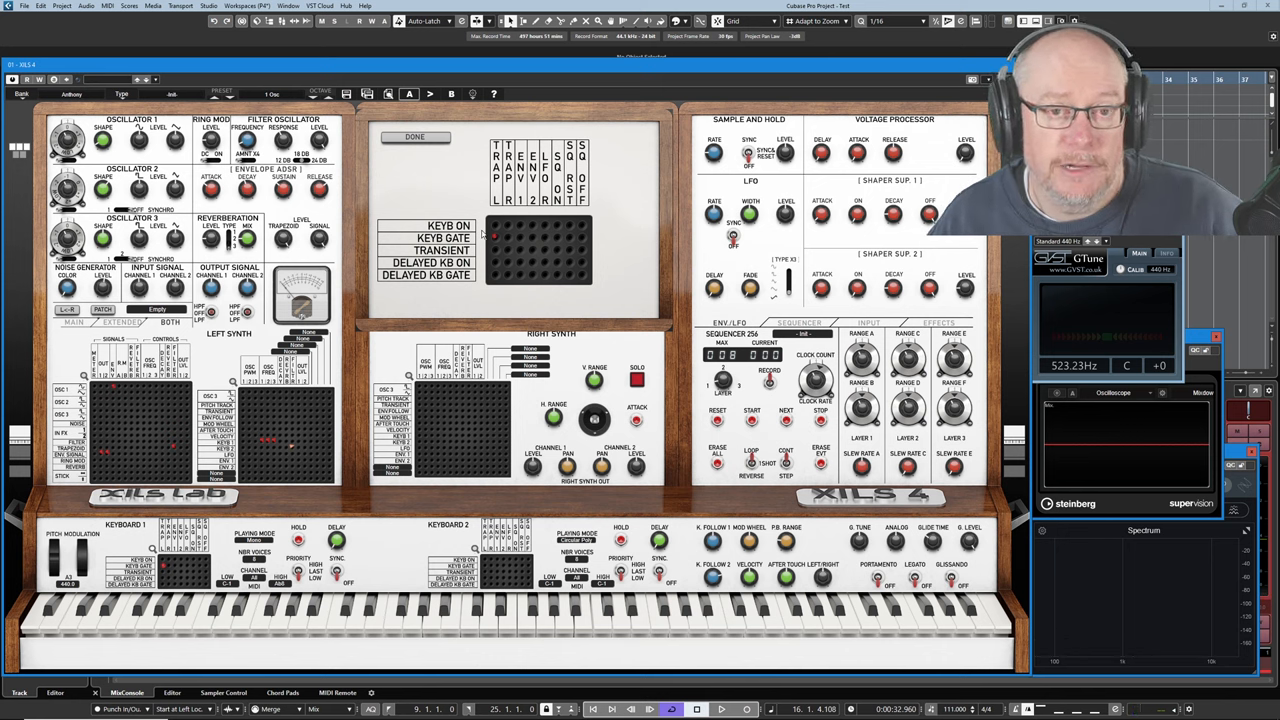
pyautogui.moveTo(490, 232)
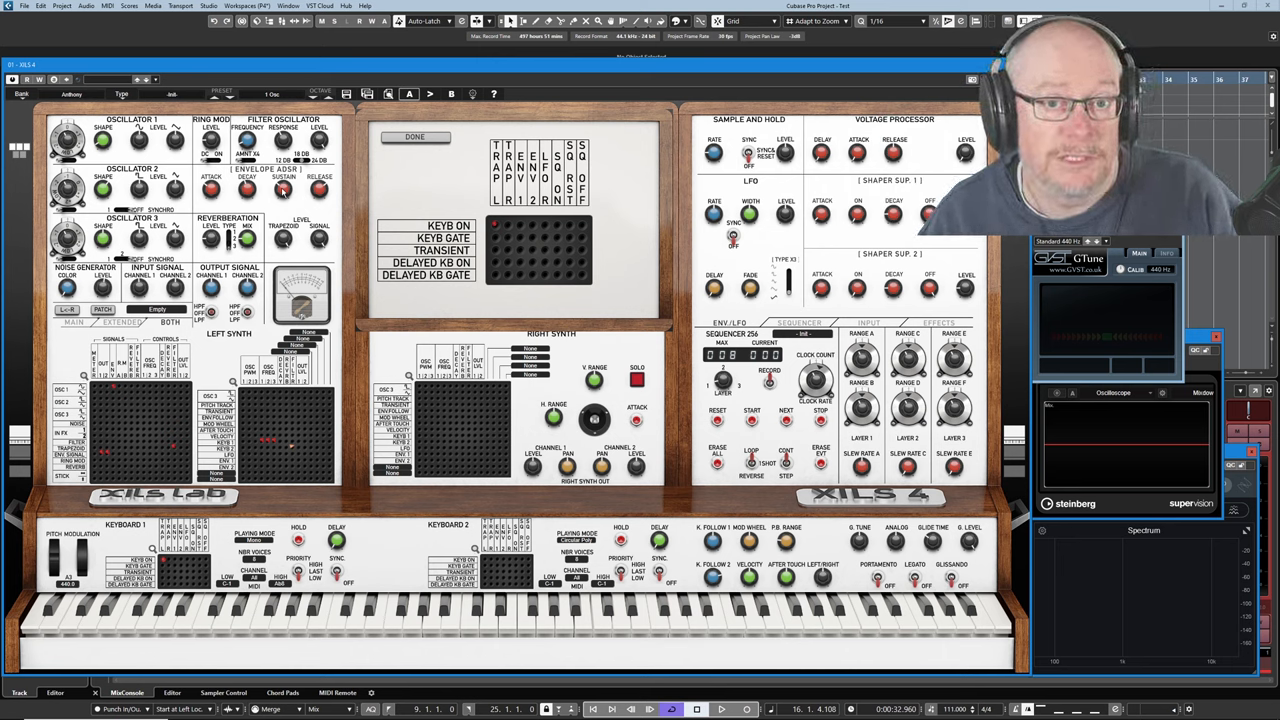
pyautogui.moveTo(305, 207)
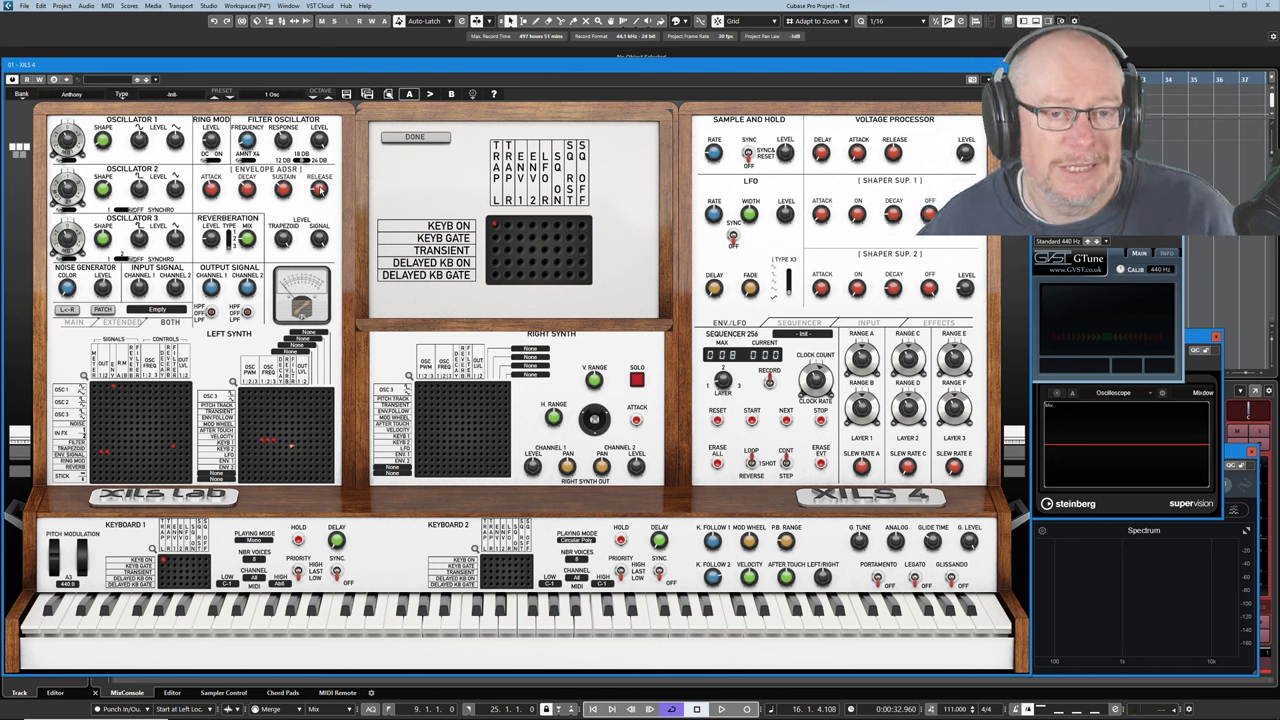
pyautogui.moveTo(495, 228)
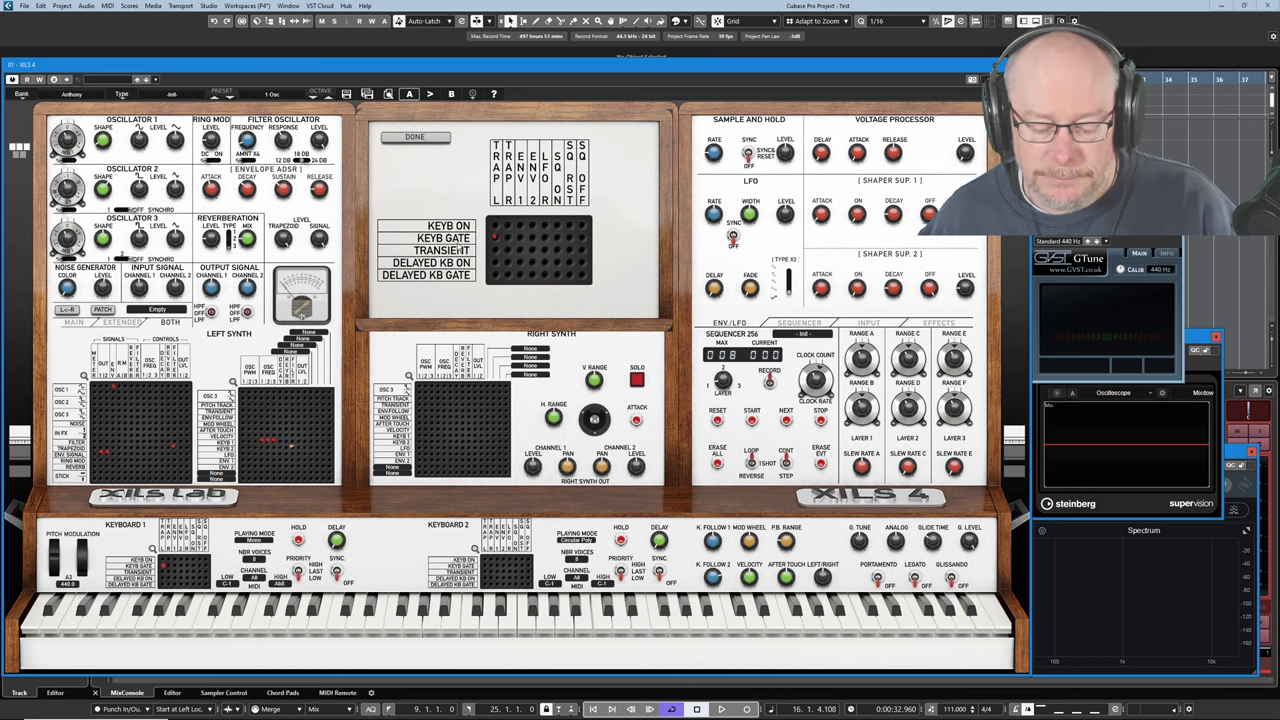
pyautogui.click(335, 625)
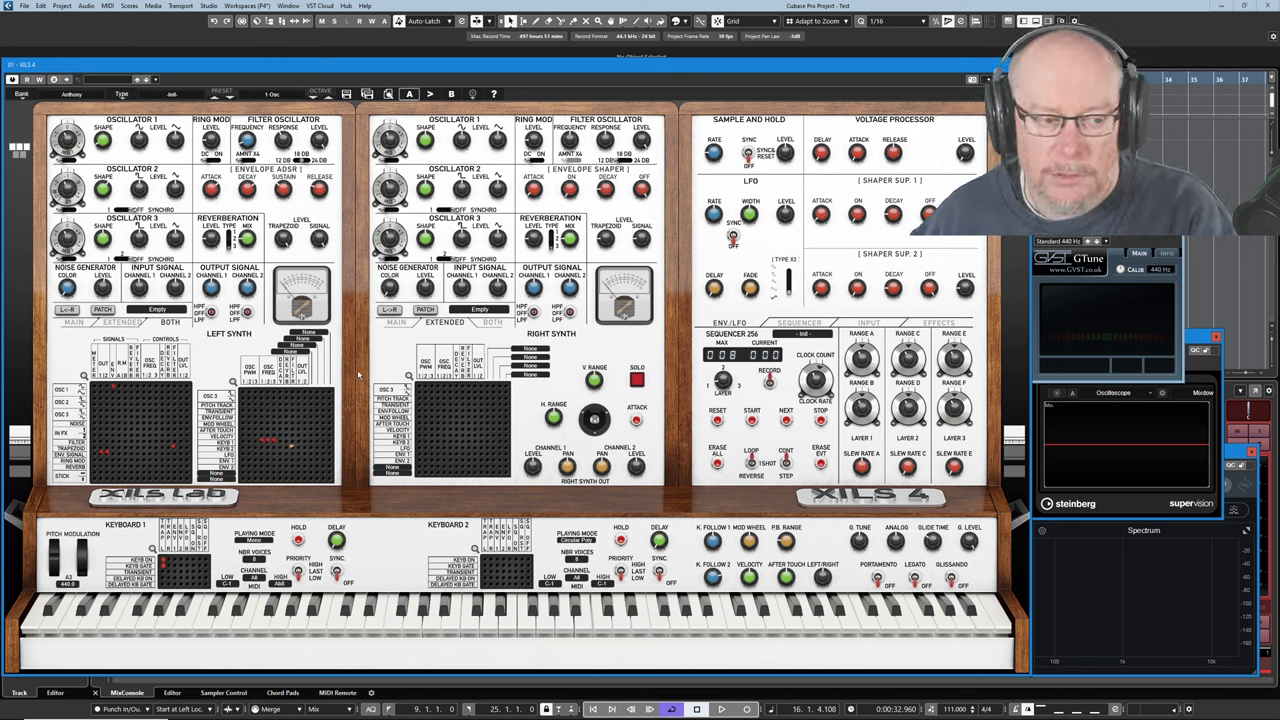
# Open the large SIGNALS/CONTROLS view of the Left Synth patch matrix.
pyautogui.click(335, 625)
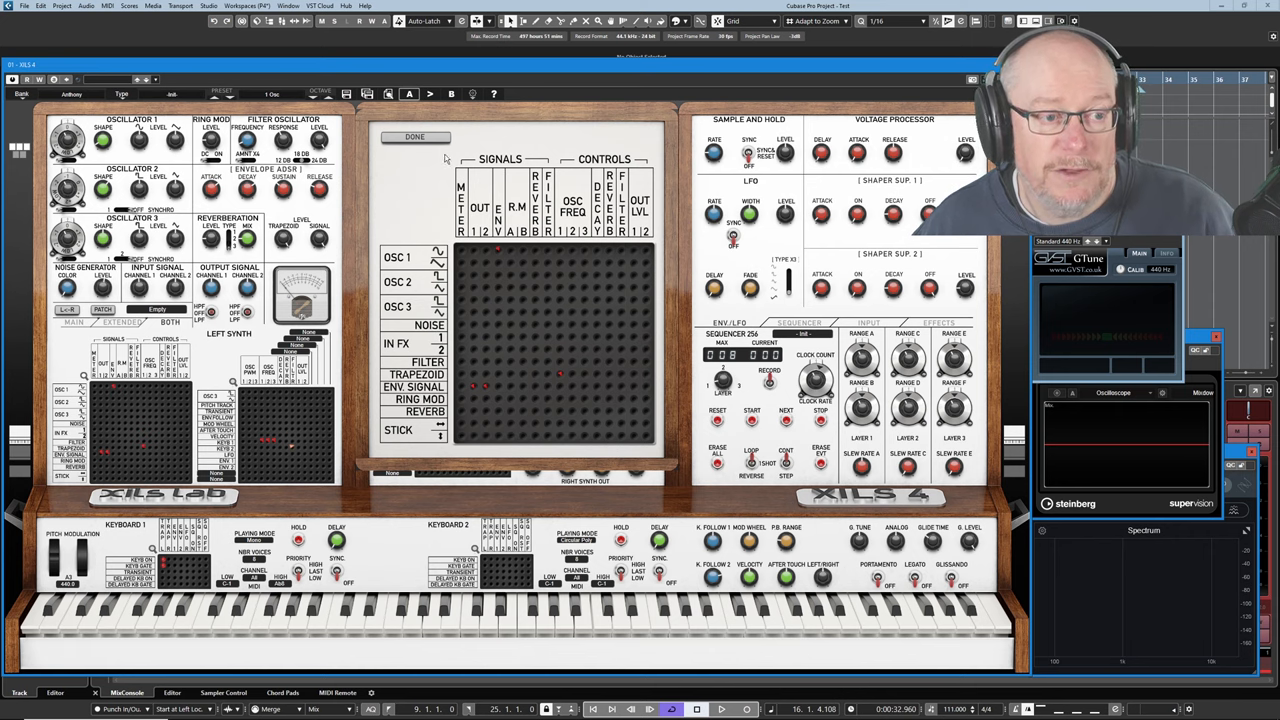
# Pin the envelope signal into the OSC FREQ control column of the enlarged matrix.
pyautogui.click(414, 137)
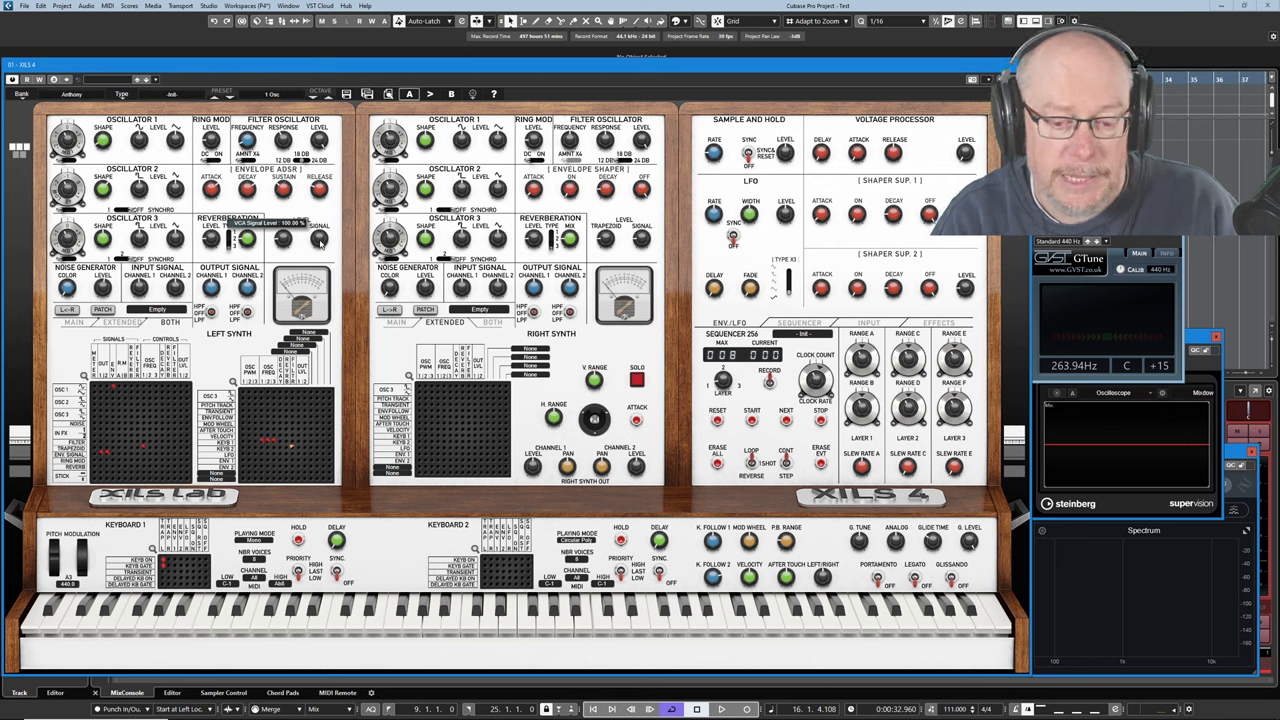
# Turn the Left Synth Trapezoid Signal level knob up to 100%.
pyautogui.click(335, 620)
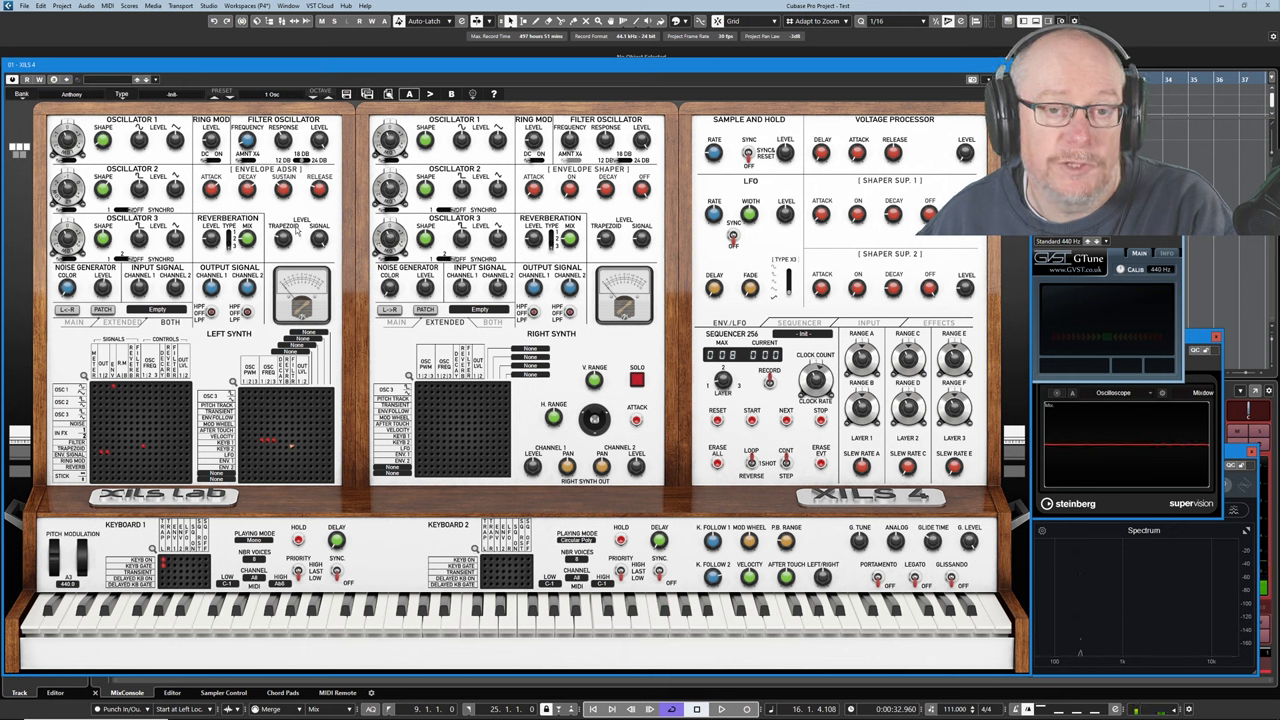
pyautogui.click(336, 615)
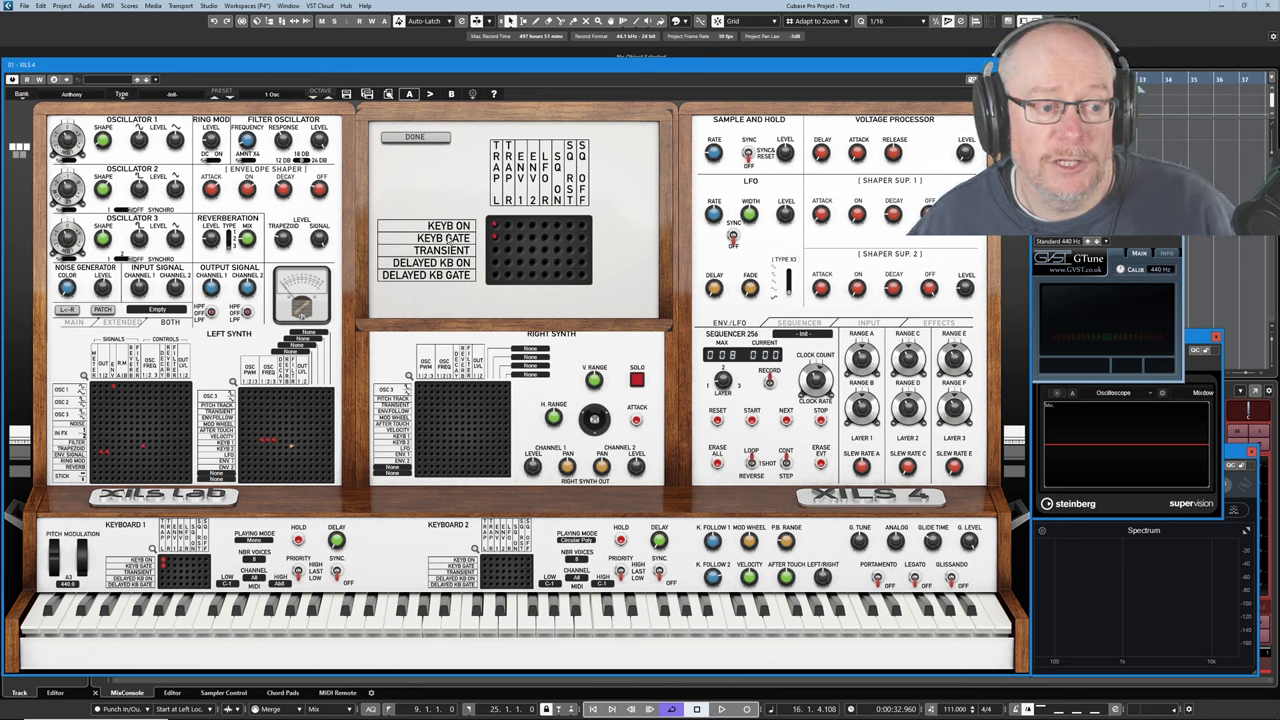
pyautogui.moveTo(503, 299)
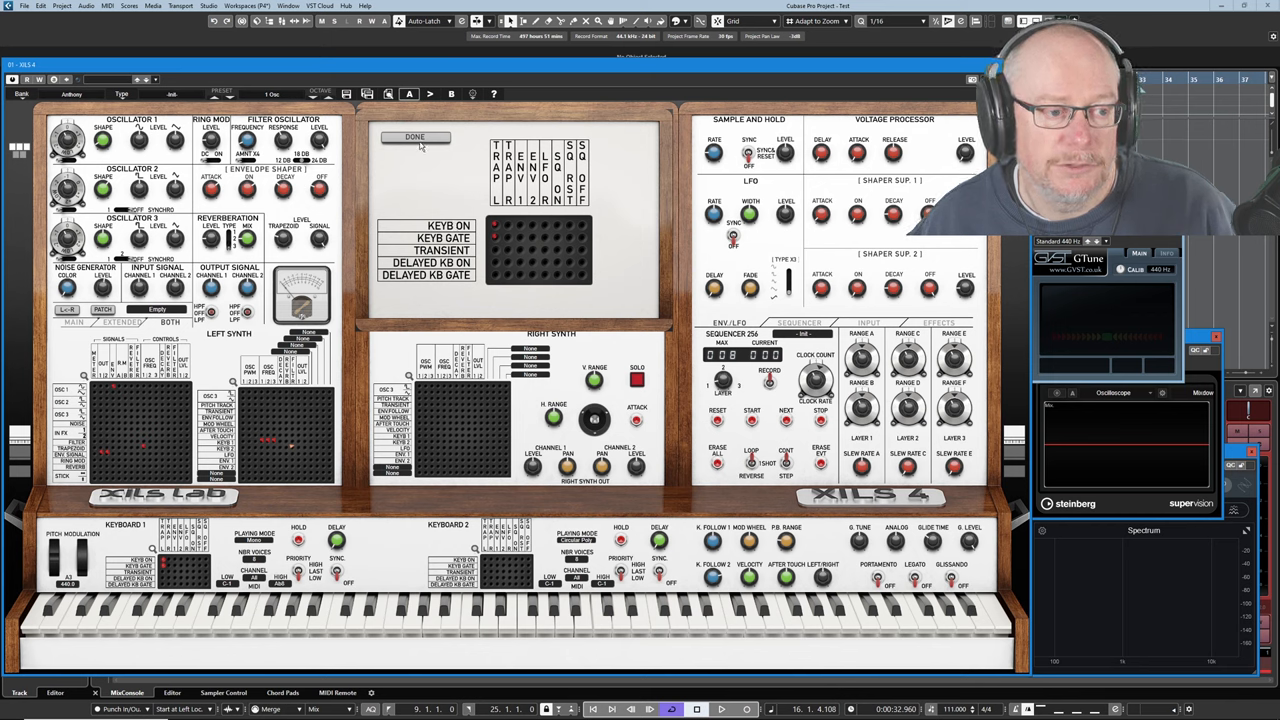
pyautogui.click(414, 137)
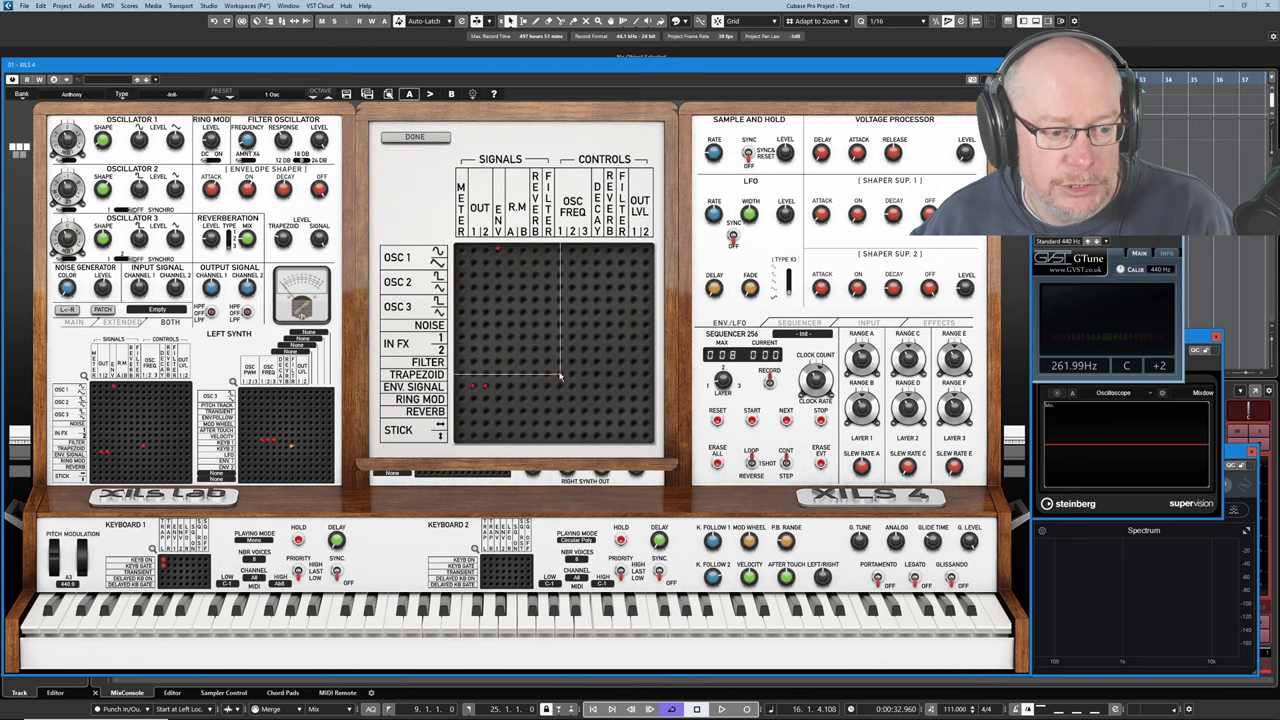
pyautogui.click(414, 136)
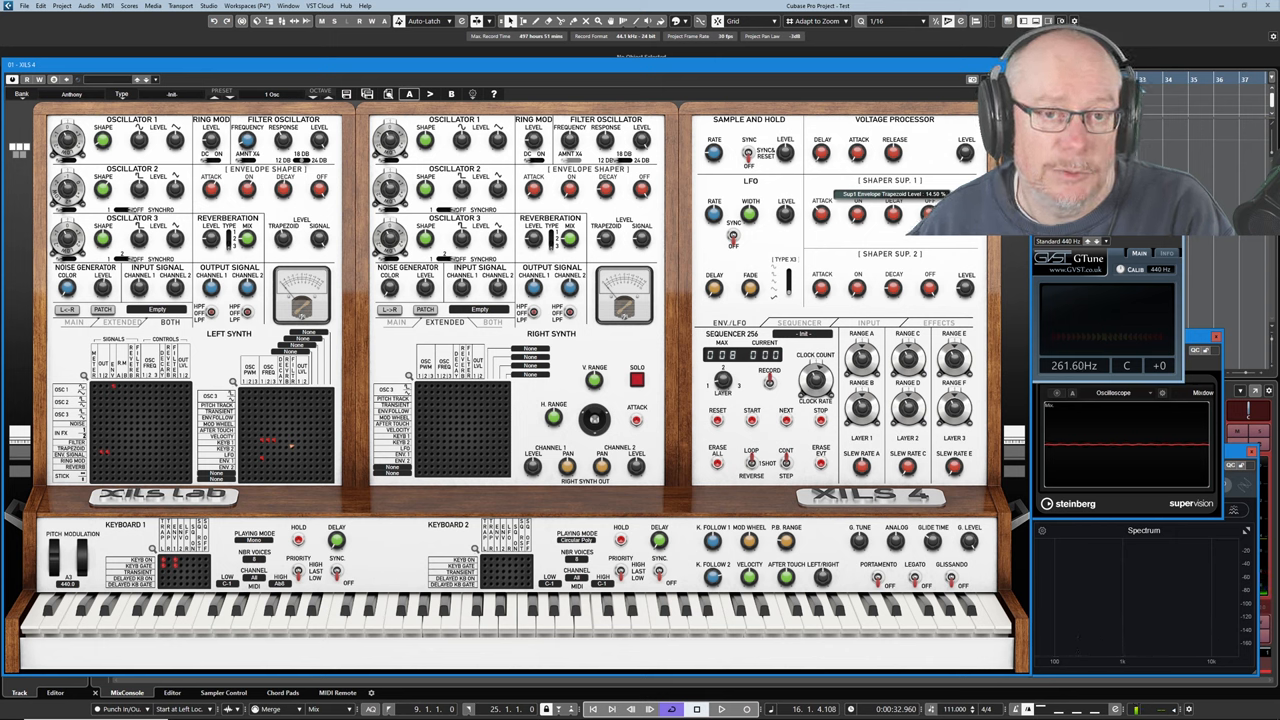
# Play a virtual keyboard note to audition the pitch envelope at about 262 Hz.
pyautogui.click(335, 630)
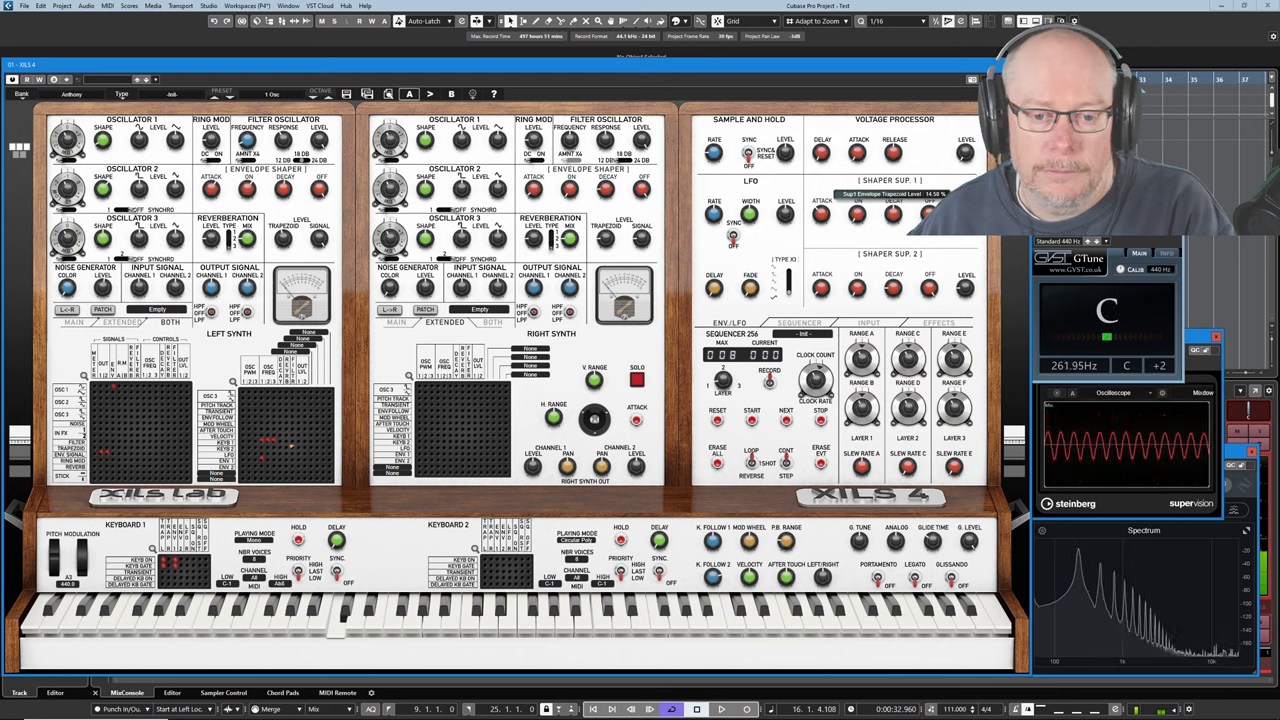